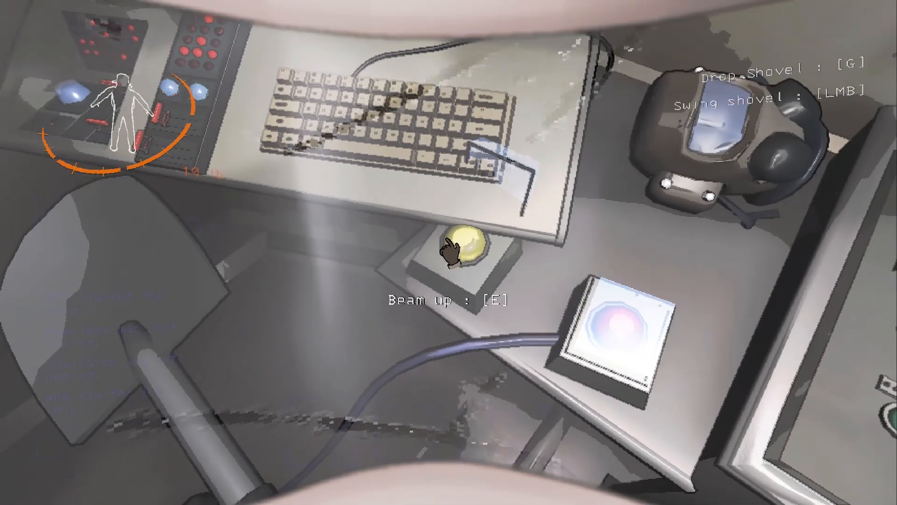
{"action": "key", "text": "e"}
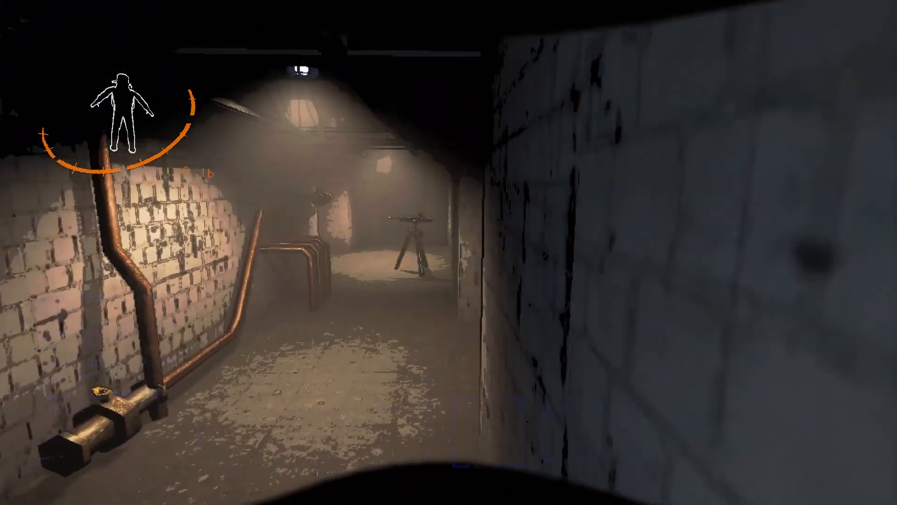
{"action": "mouse_move", "coordinate": [448, 253]}
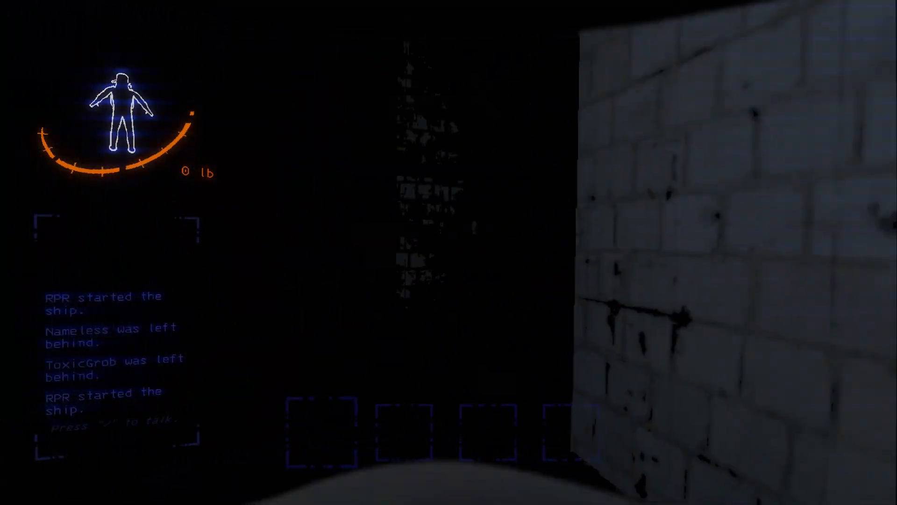
{"action": "mouse_move", "coordinate": [449, 253]}
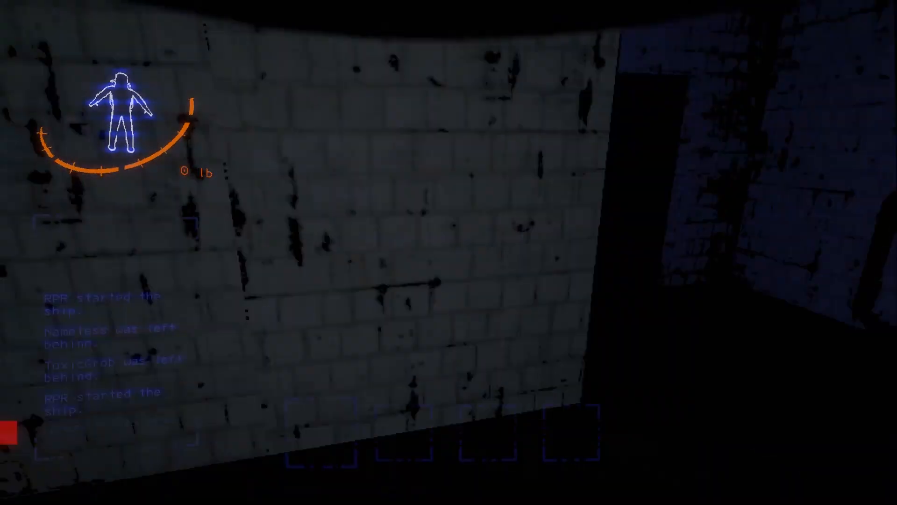
{"action": "mouse_move", "coordinate": [449, 252]}
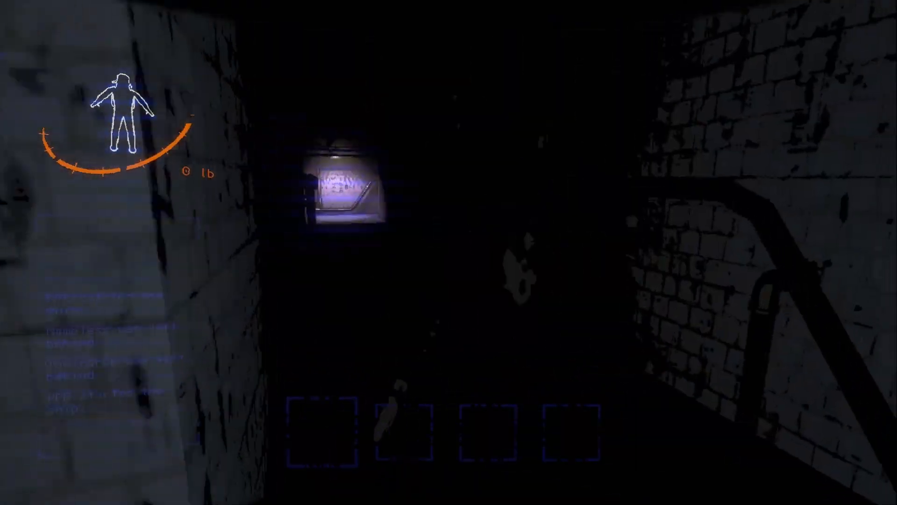